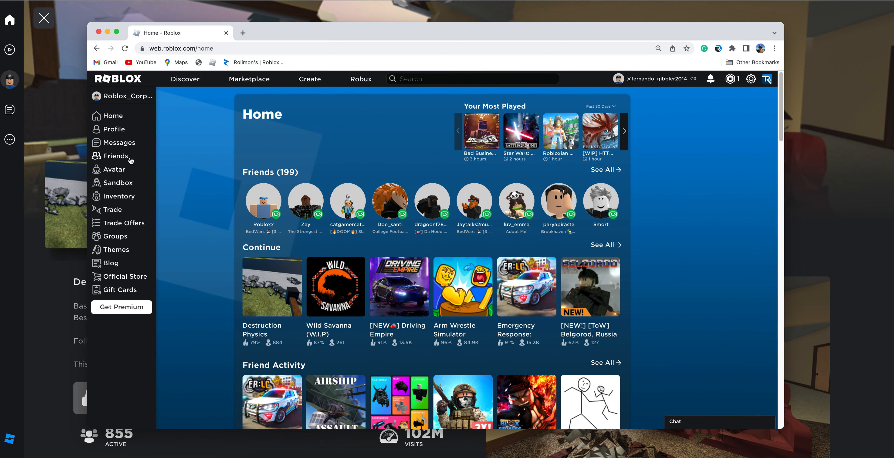
# Go to the Avatar Editor and expand the Clothing categories toward Classic Shirts
pyautogui.click(113, 169)
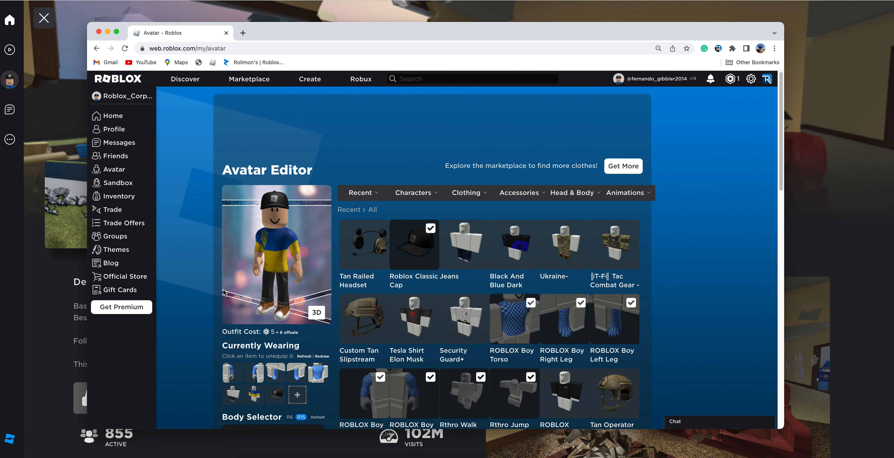
pyautogui.click(467, 193)
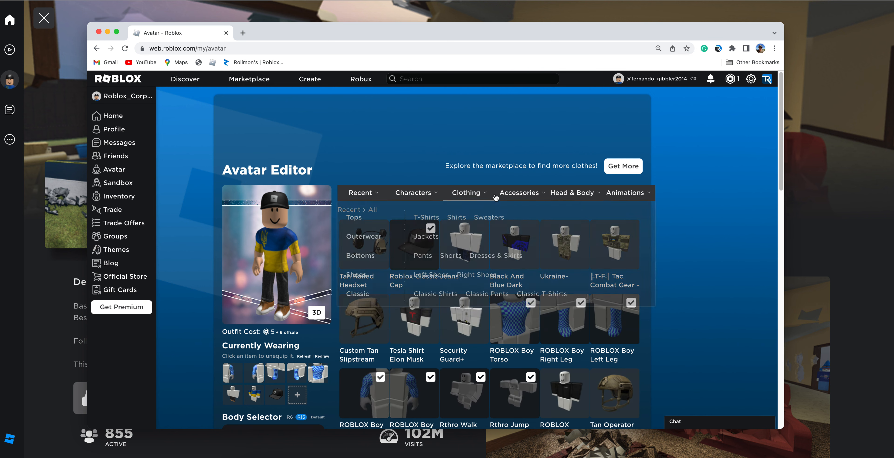
pyautogui.moveTo(440, 278)
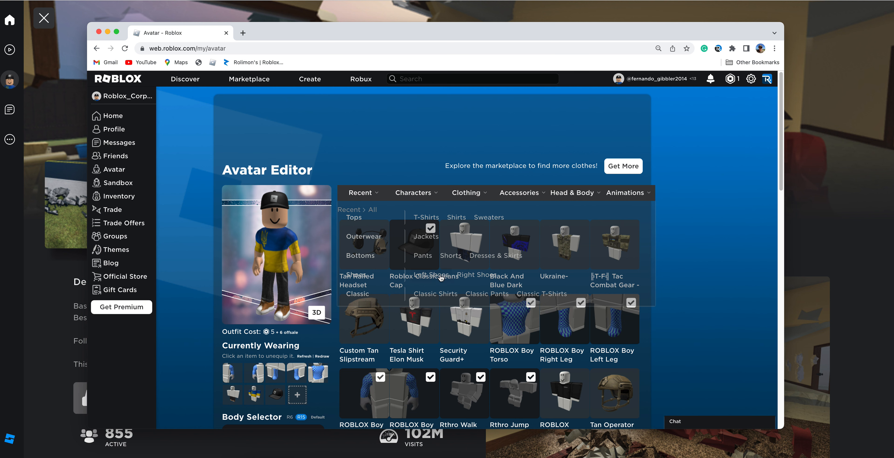
pyautogui.moveTo(465, 276)
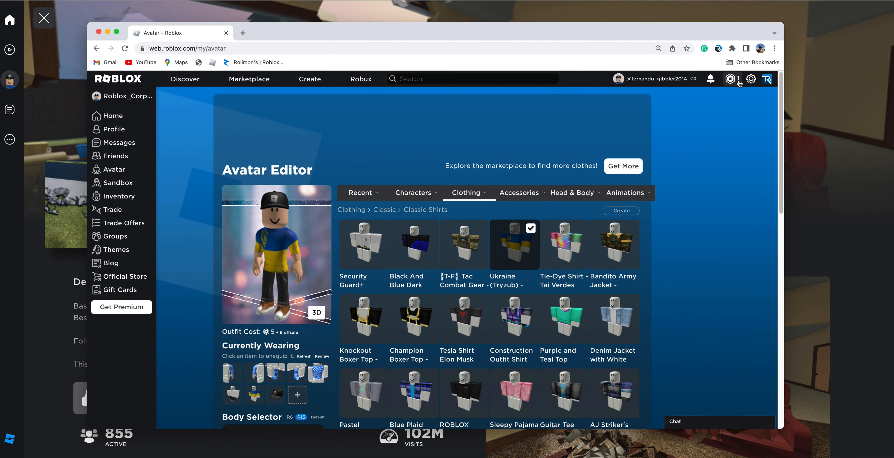
# View My Transactions via the Robux balance icon: 5 Robux spent, balance 1
pyautogui.click(732, 78)
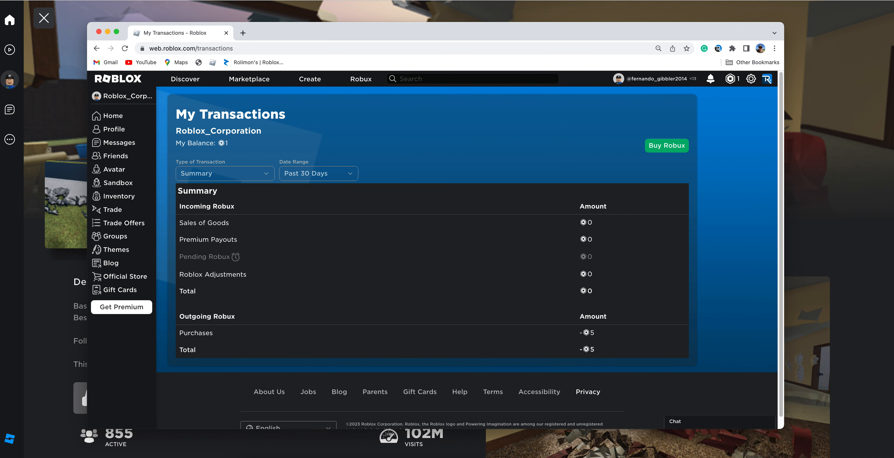
pyautogui.press('cmd+space')
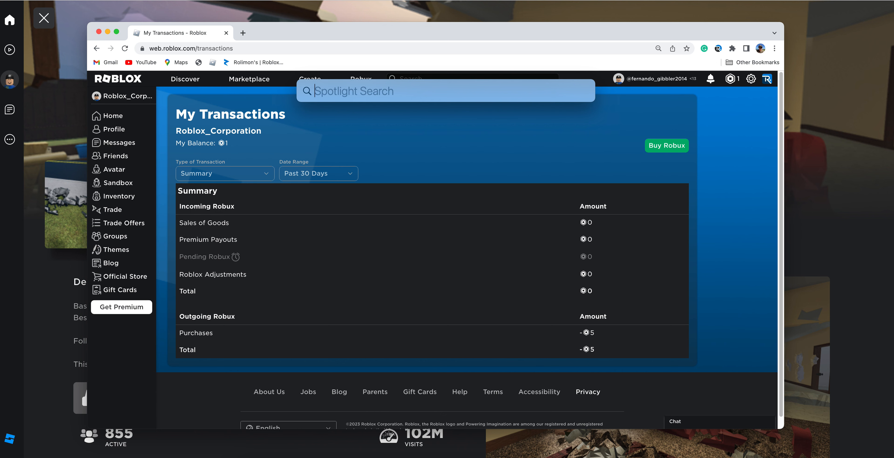
pyautogui.write('calculator')
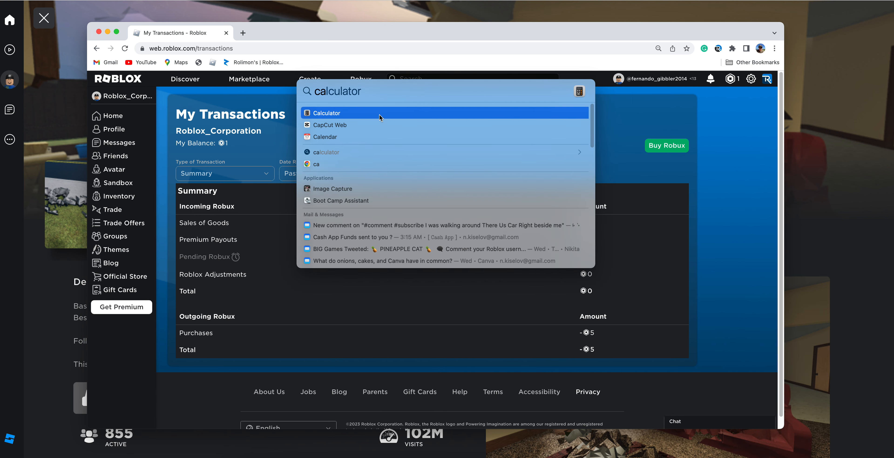
pyautogui.click(327, 112)
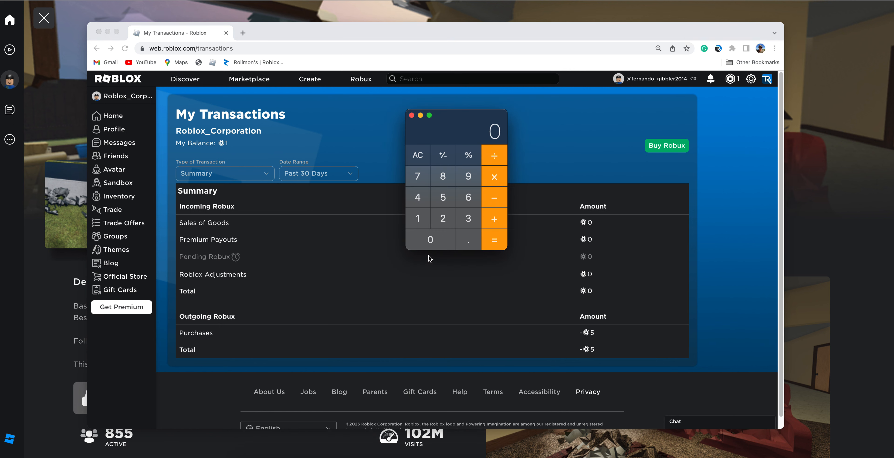
pyautogui.moveTo(460, 205)
pyautogui.write('-5')
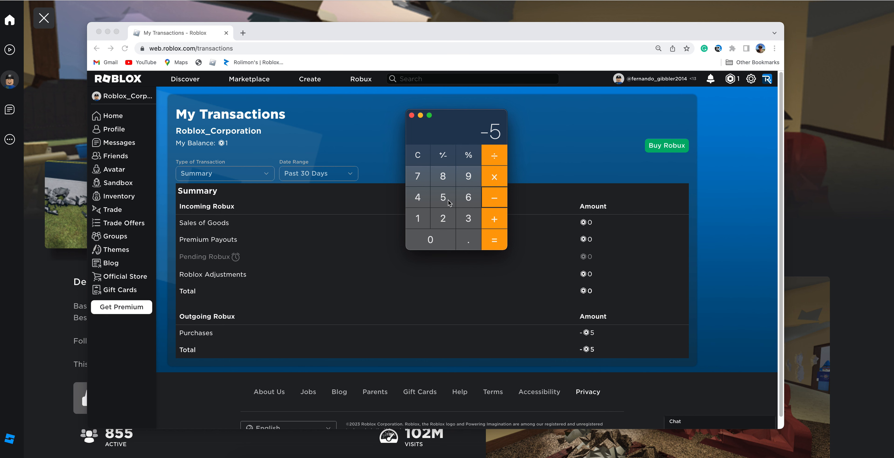
pyautogui.click(495, 240)
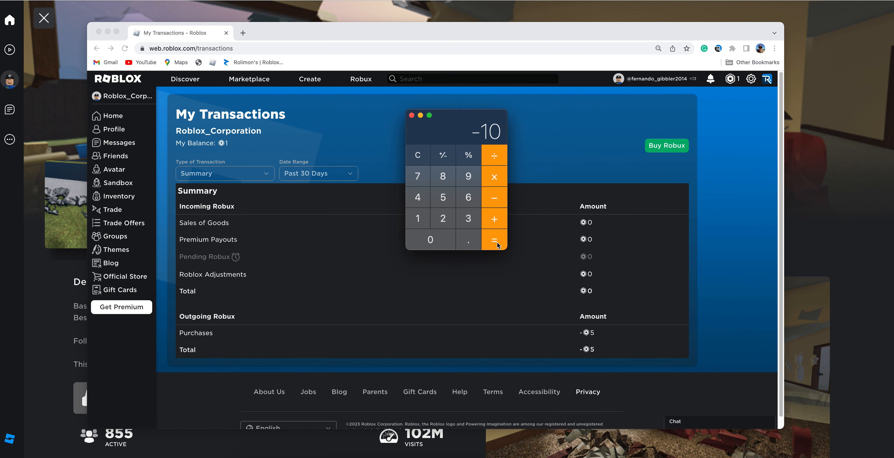
pyautogui.click(412, 116)
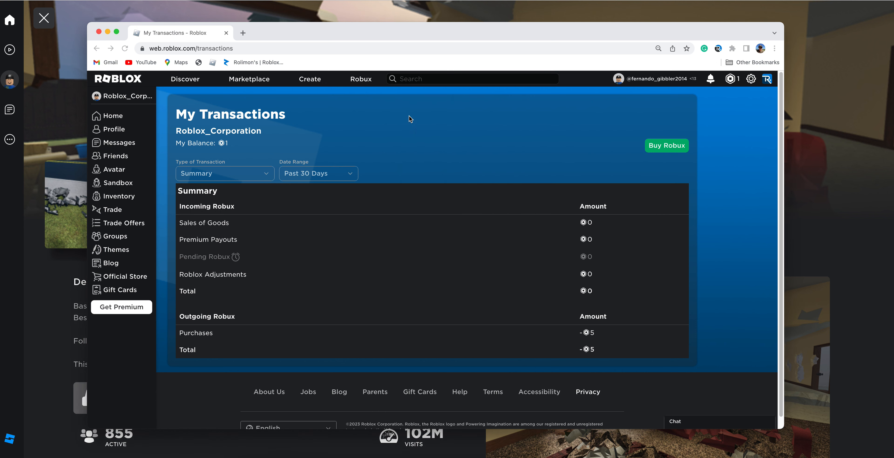
pyautogui.moveTo(738, 112)
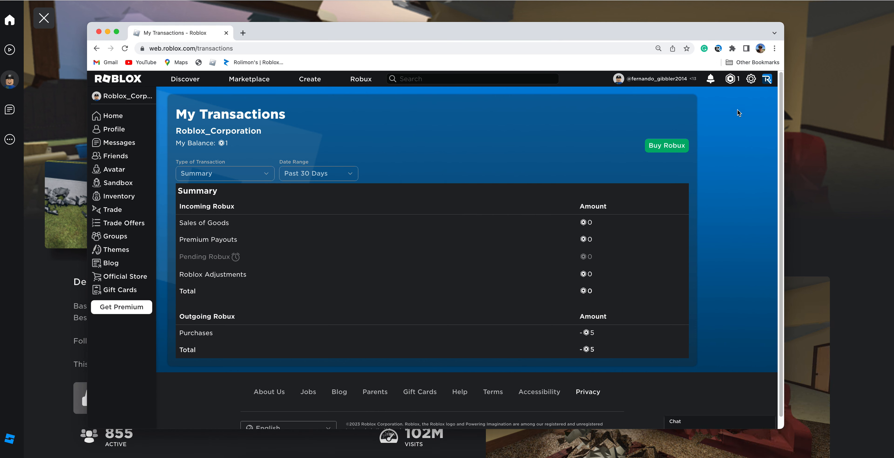
pyautogui.moveTo(135, 283)
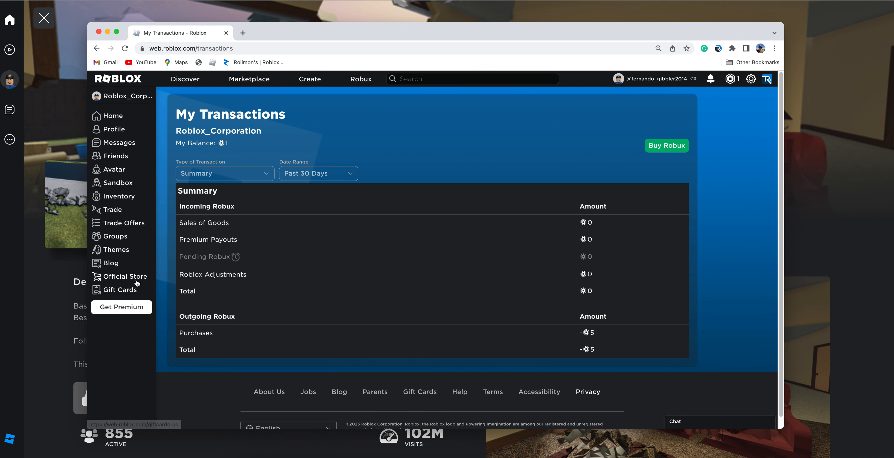
# Go to the Groups page and scroll through the joined-groups list
pyautogui.click(114, 237)
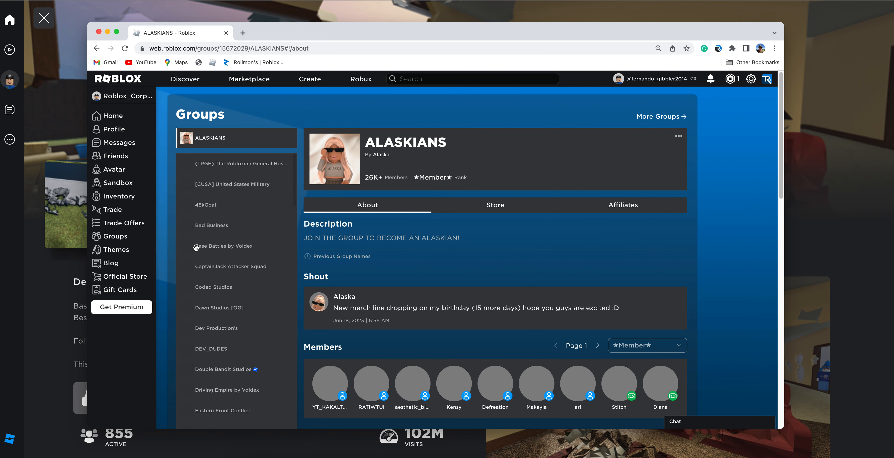
pyautogui.scroll(-3)
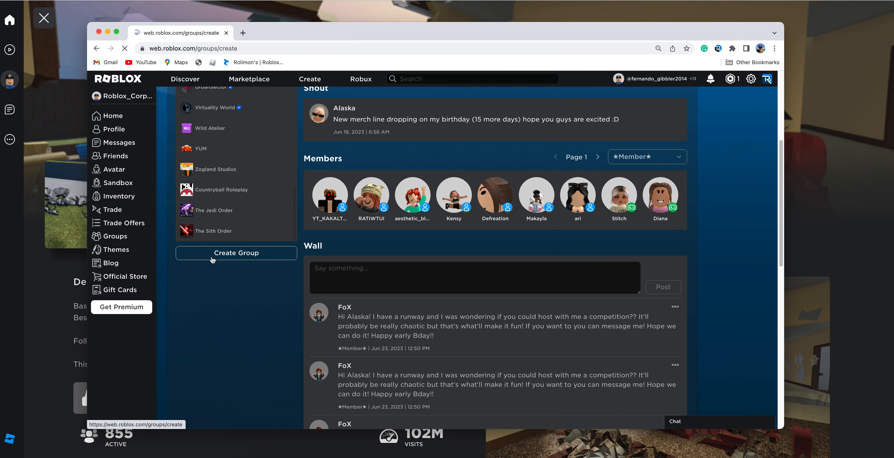
# Start a new group, bringing up the empty Create Group form (100 Robux cost)
pyautogui.click(236, 252)
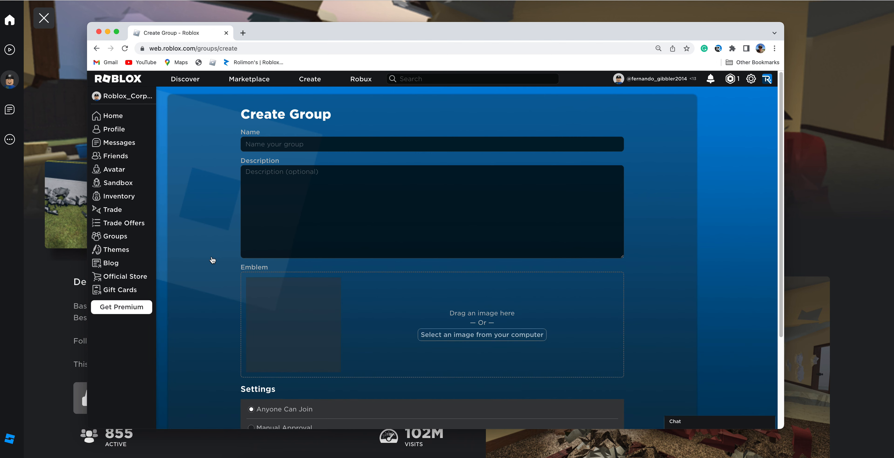
pyautogui.scroll(-3)
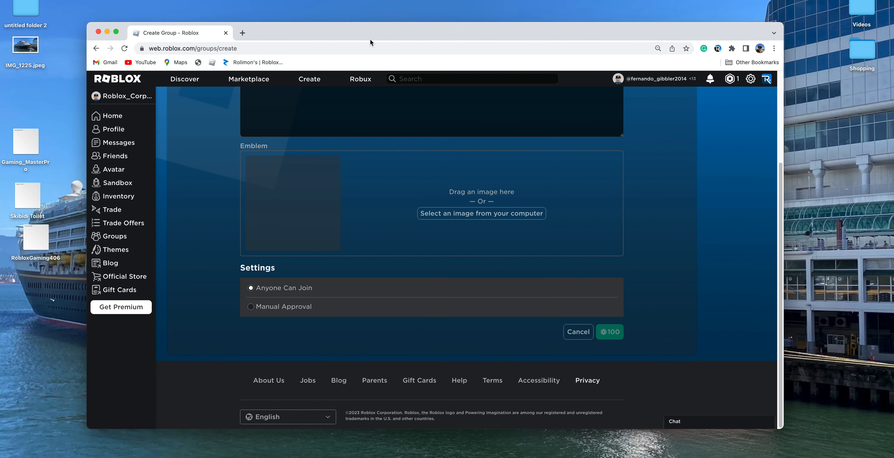
pyautogui.moveTo(187, 25)
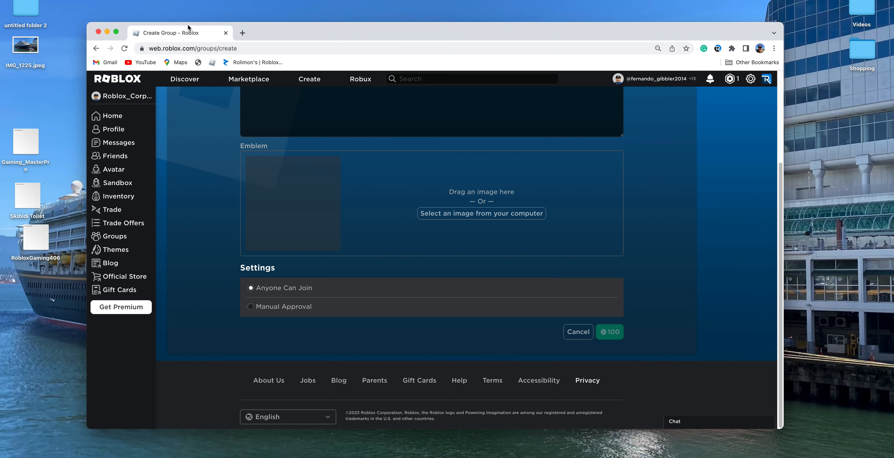
# Search Google Images for 'Roblox gaming Logo', save a result to Desktop, and return to the form
pyautogui.click(242, 33)
pyautogui.write('Roblox gaming')
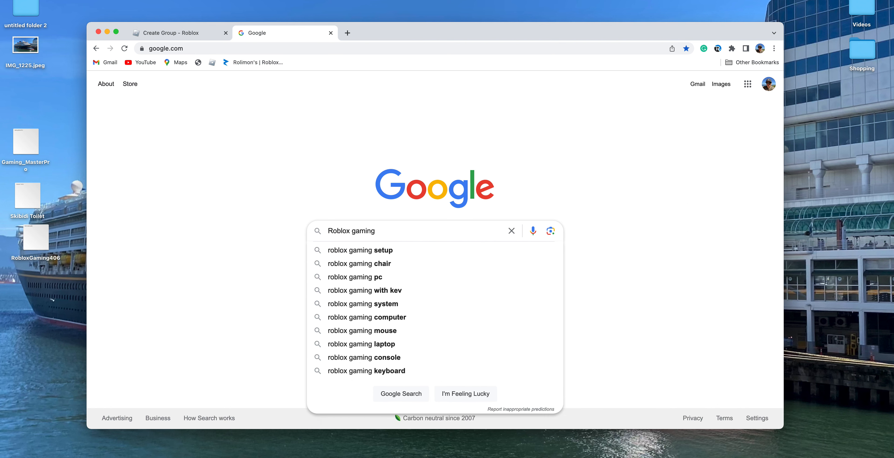
pyautogui.write('Logo')
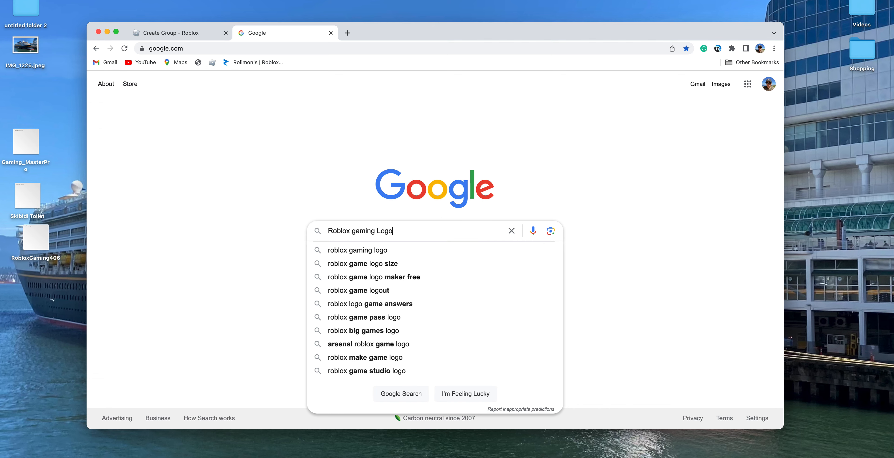
pyautogui.press('Enter')
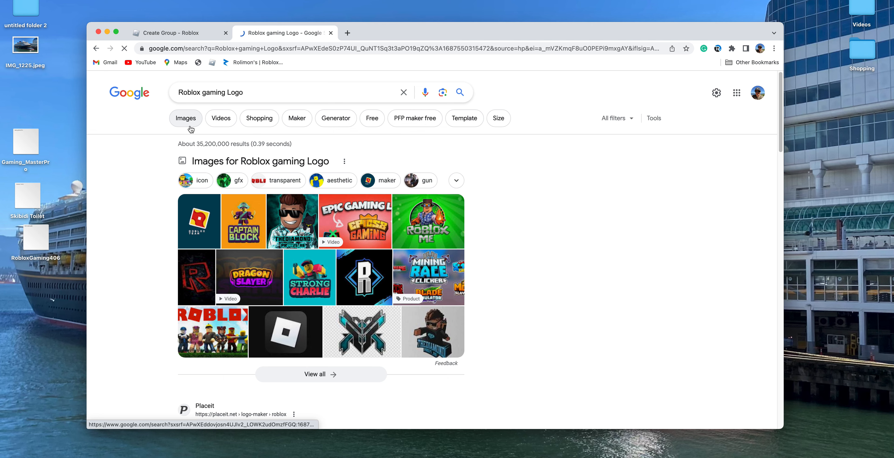
pyautogui.click(186, 118)
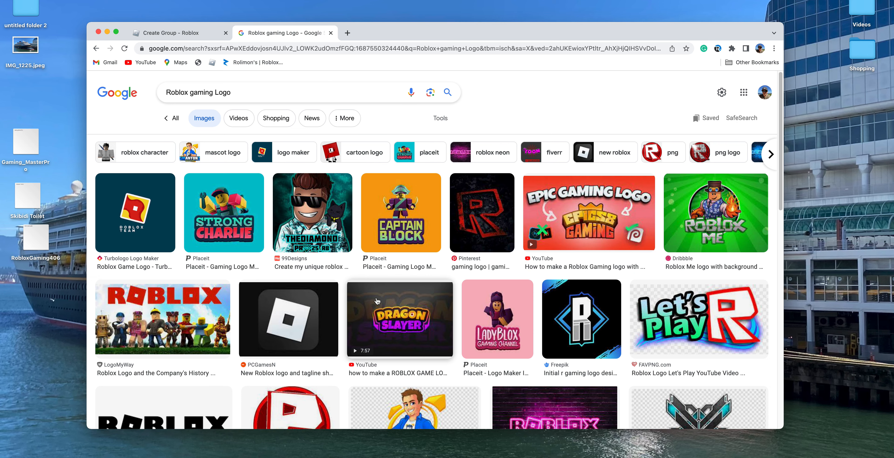
pyautogui.scroll(-3)
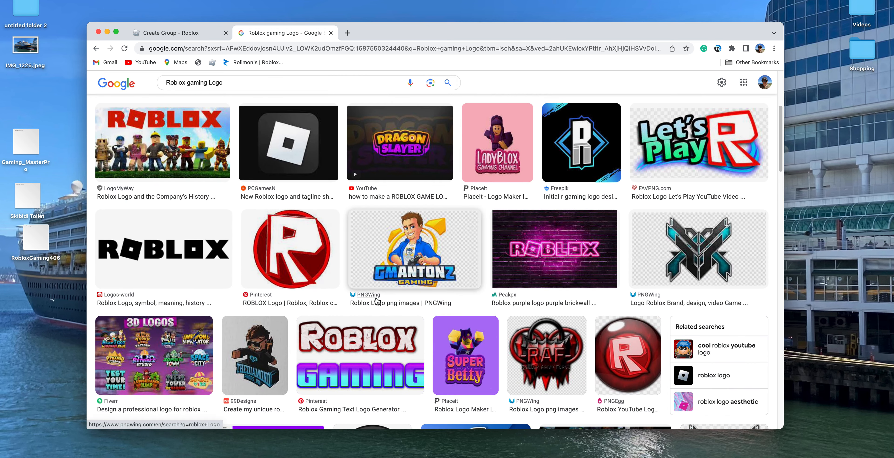
pyautogui.scroll(-3)
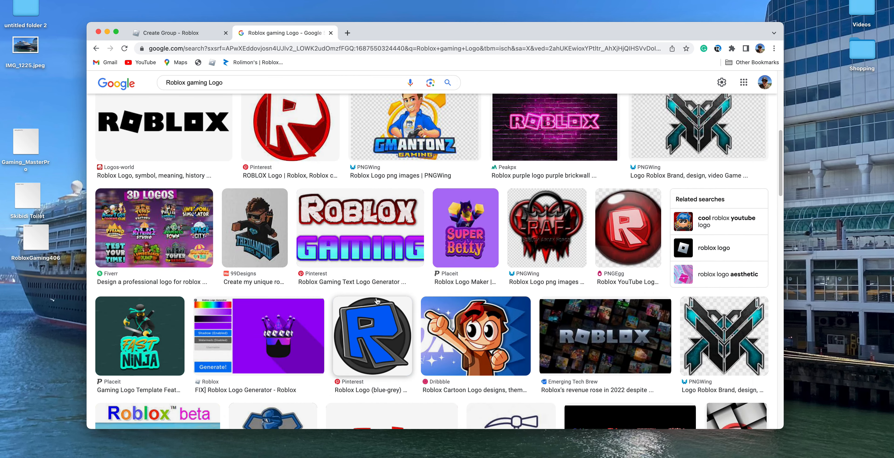
pyautogui.moveTo(617, 354)
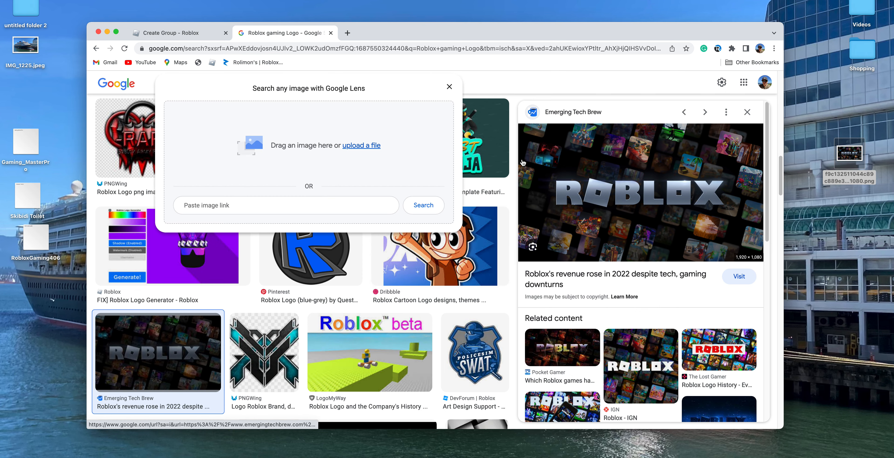
pyautogui.click(170, 33)
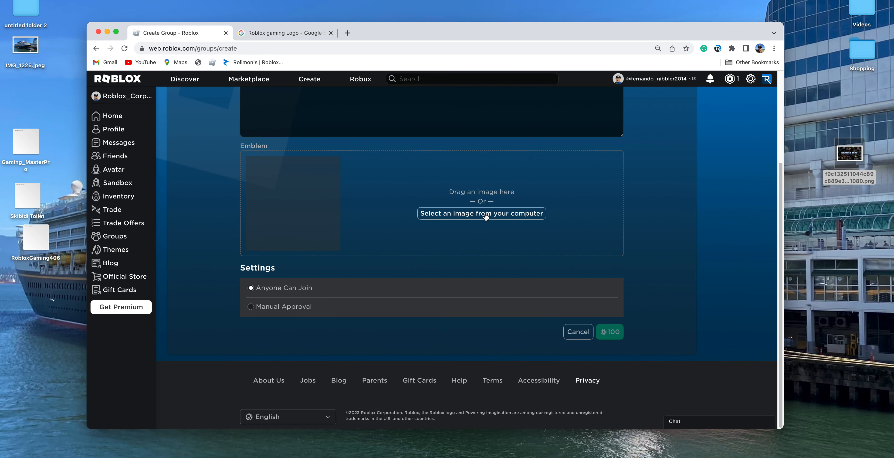
# Upload the saved Roblox logo PNG from Desktop as the group emblem
pyautogui.click(482, 214)
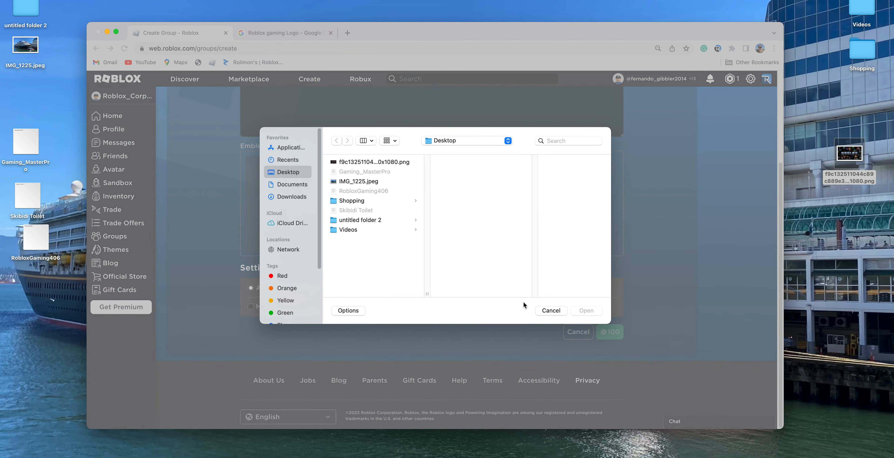
pyautogui.click(373, 162)
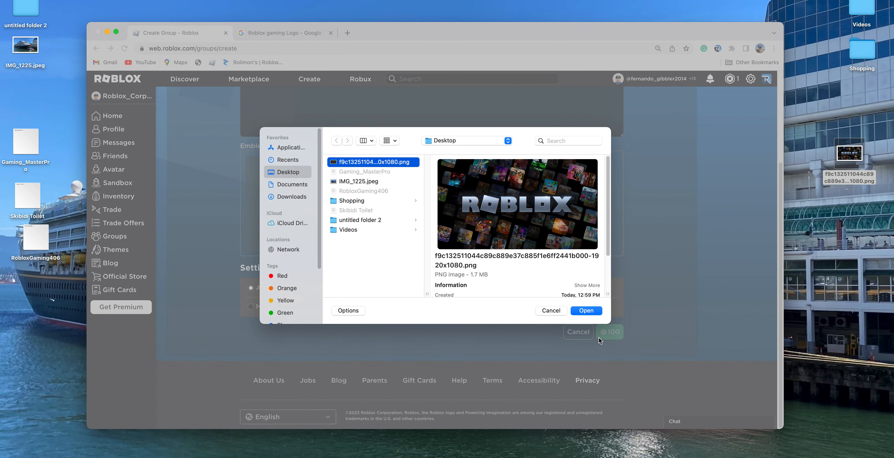
pyautogui.click(587, 311)
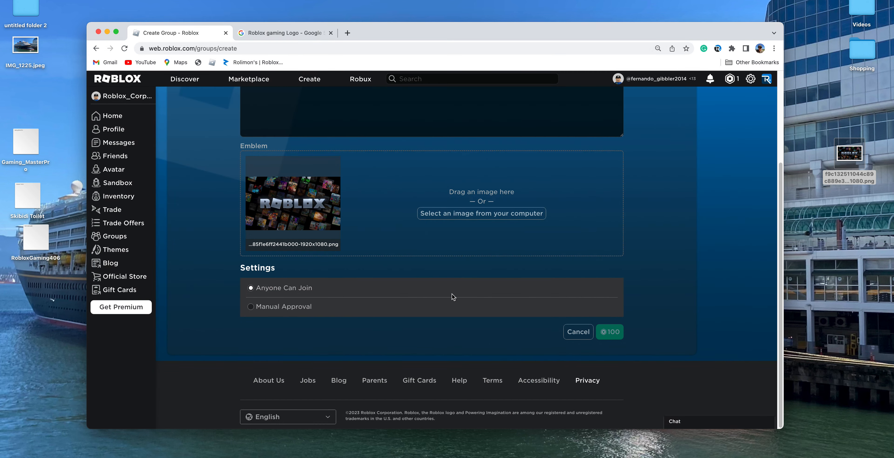
pyautogui.scroll(3)
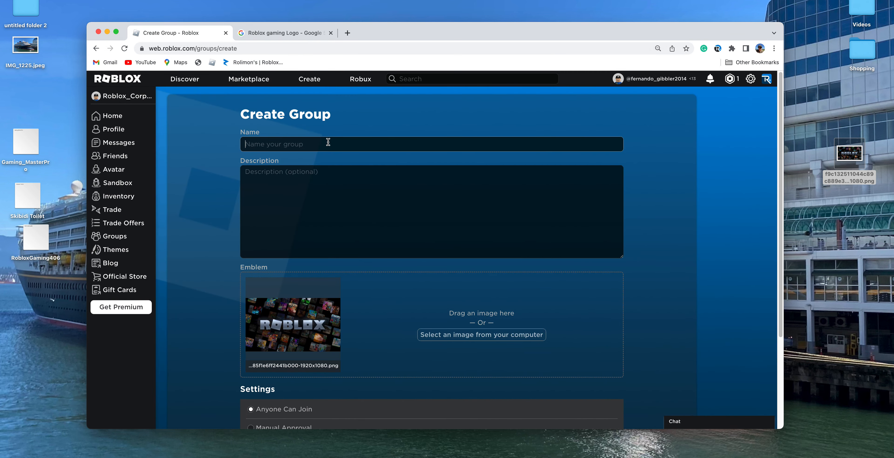
# Enter Gaming_FanGroup as the group name
pyautogui.write('Gaming_Fan')
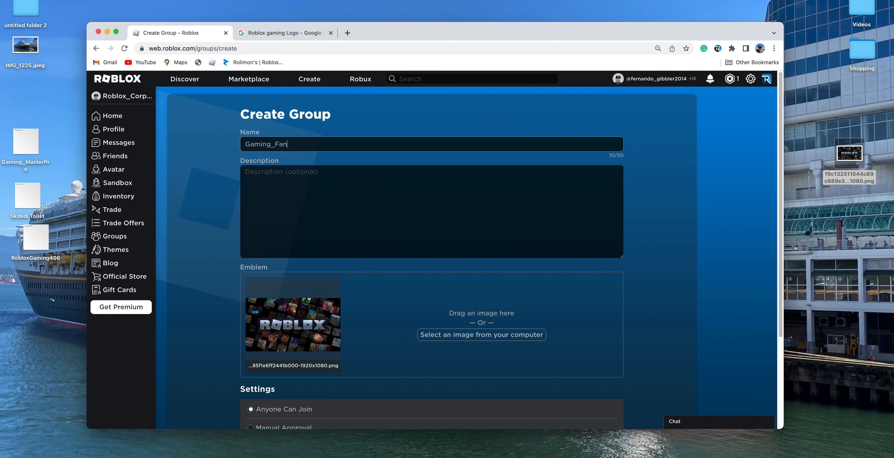
pyautogui.write('Gro')
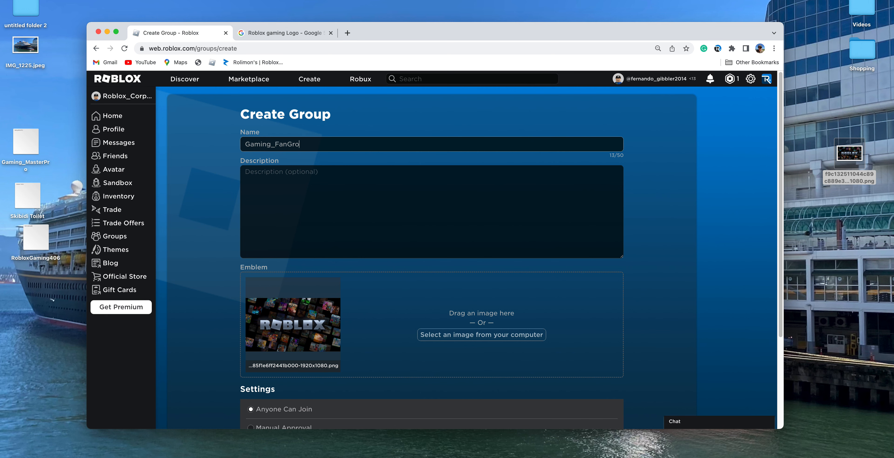
pyautogui.write('up')
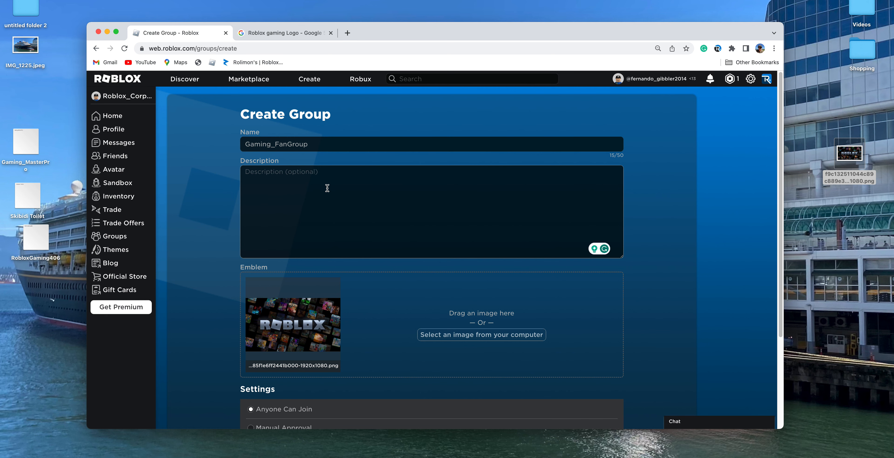
# Write the description 'please Subscribe to my Video Like My first Videos I make', accepting the Grammarly fix
pyautogui.write('please Subscribe to')
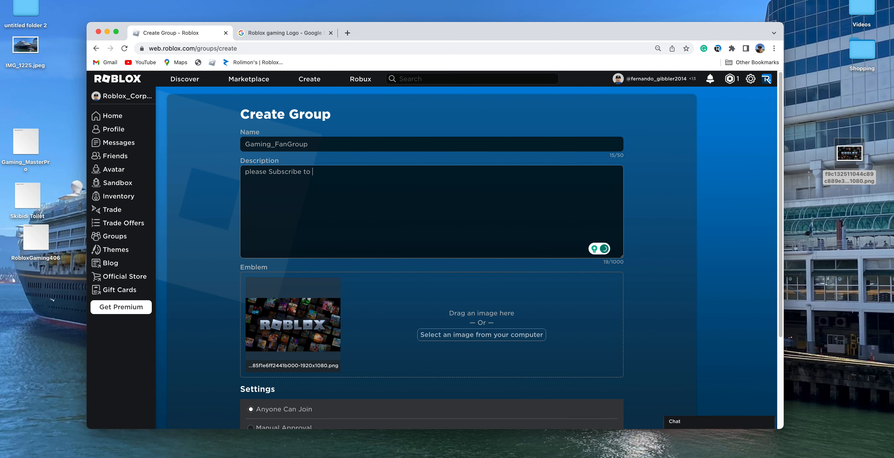
pyautogui.write('my vi')
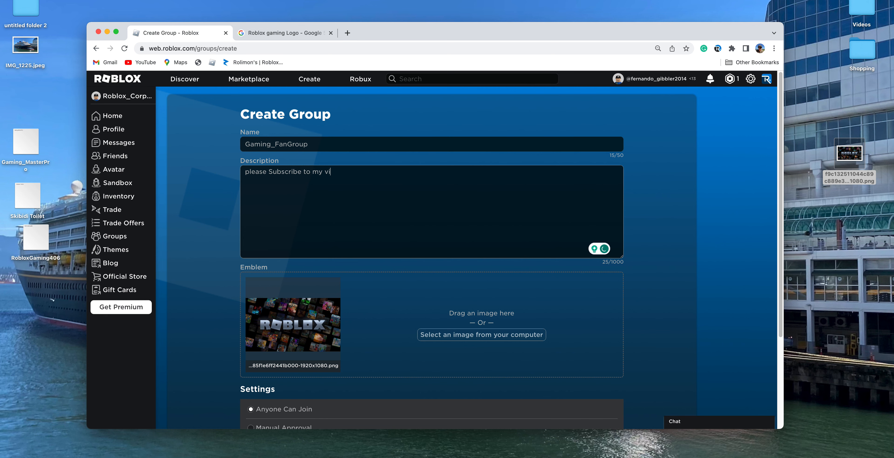
pyautogui.press('Backspace')
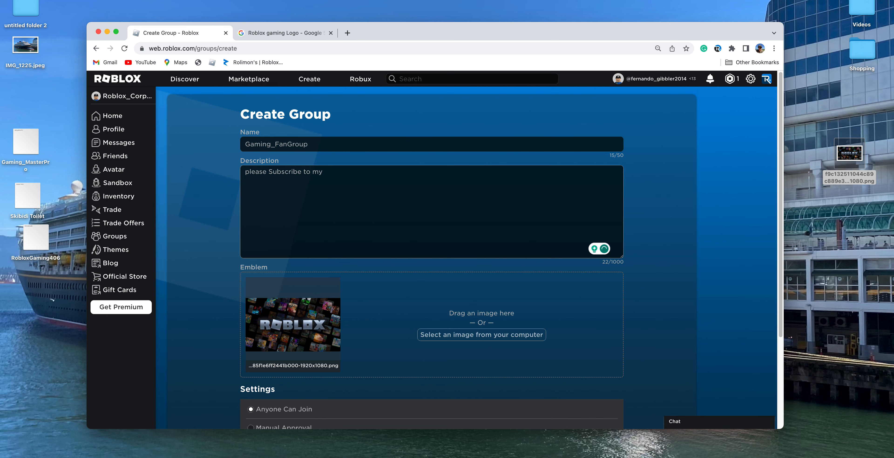
pyautogui.write('Video')
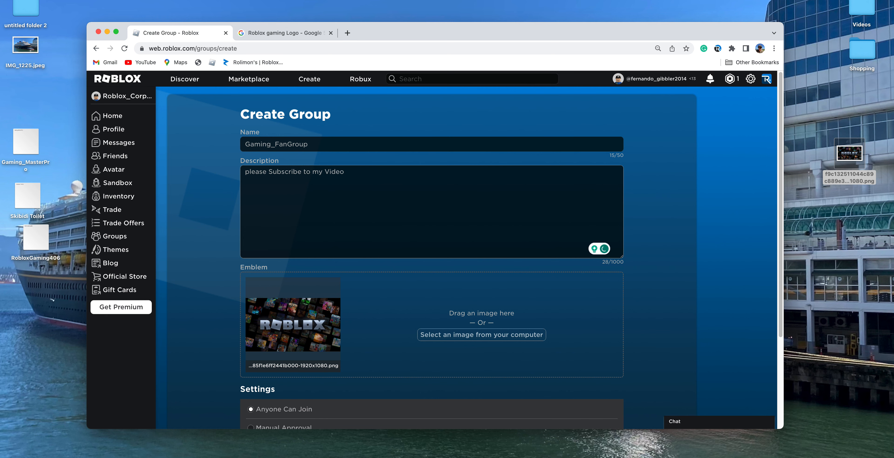
pyautogui.write('Like M')
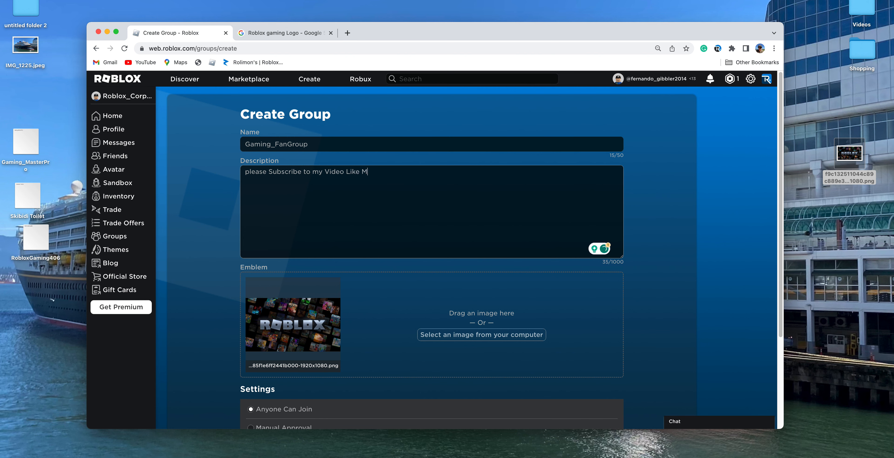
pyautogui.write('y')
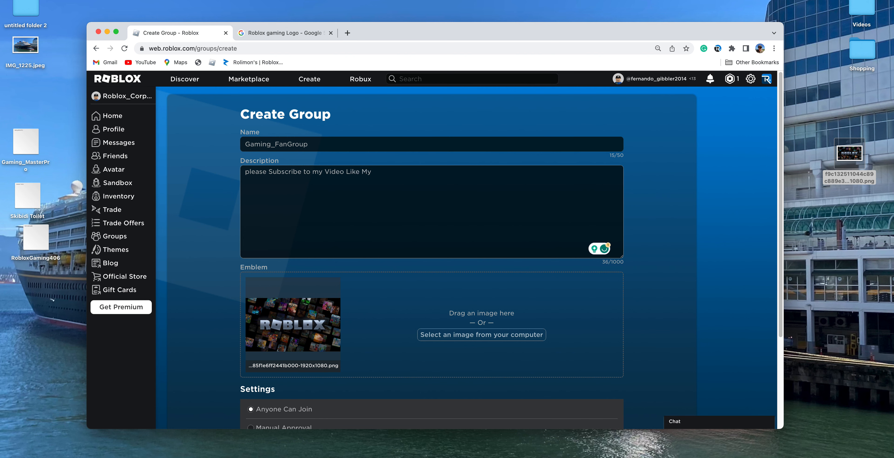
pyautogui.write('first Videos I')
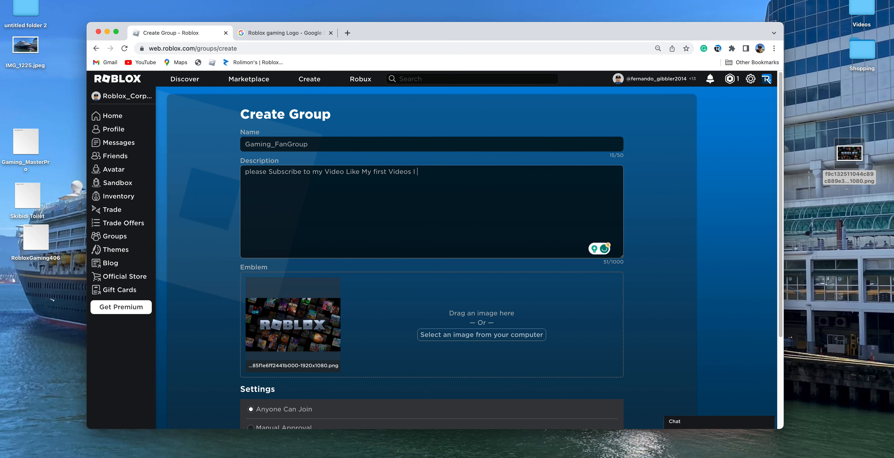
pyautogui.write('make')
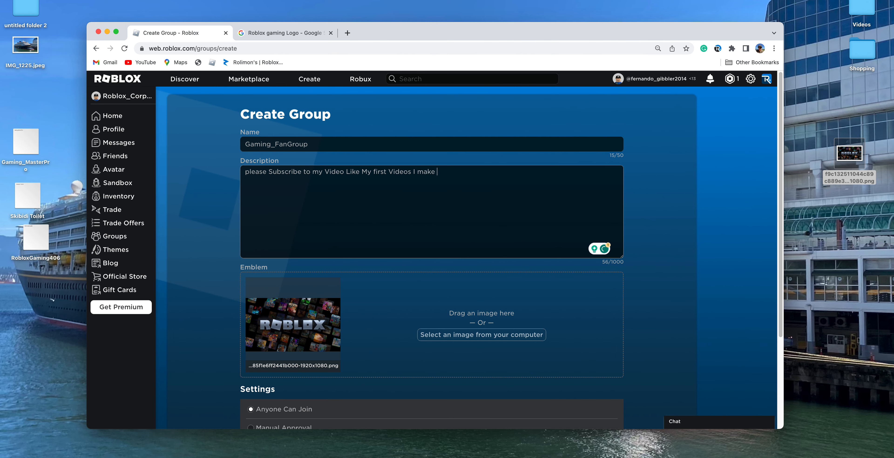
pyautogui.scroll(-3)
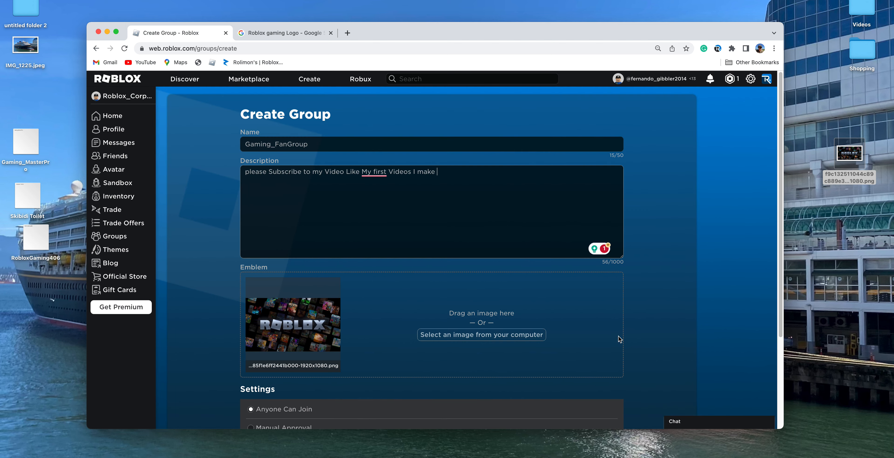
pyautogui.click(374, 171)
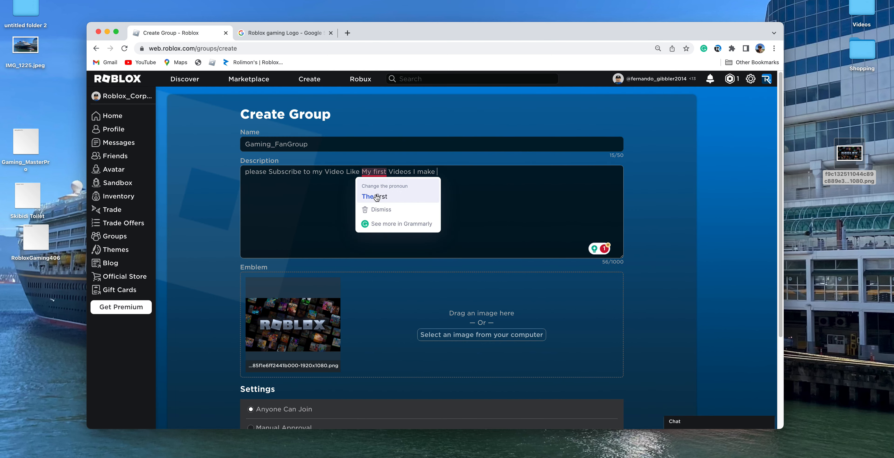
pyautogui.scroll(-3)
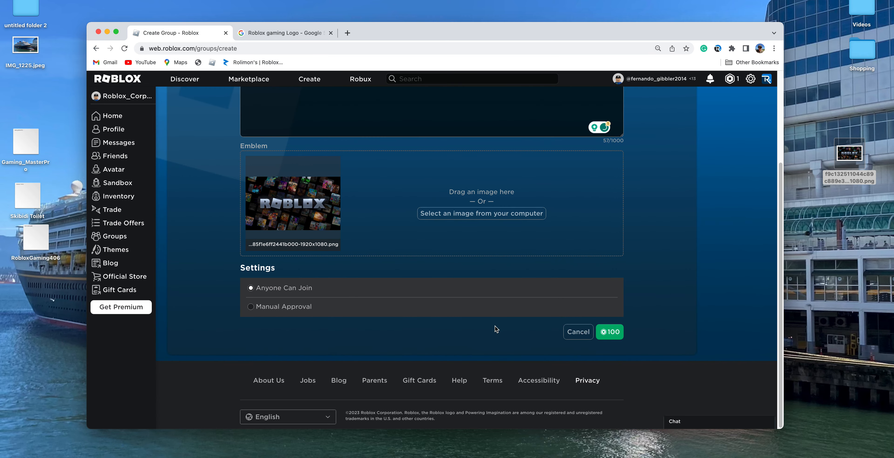